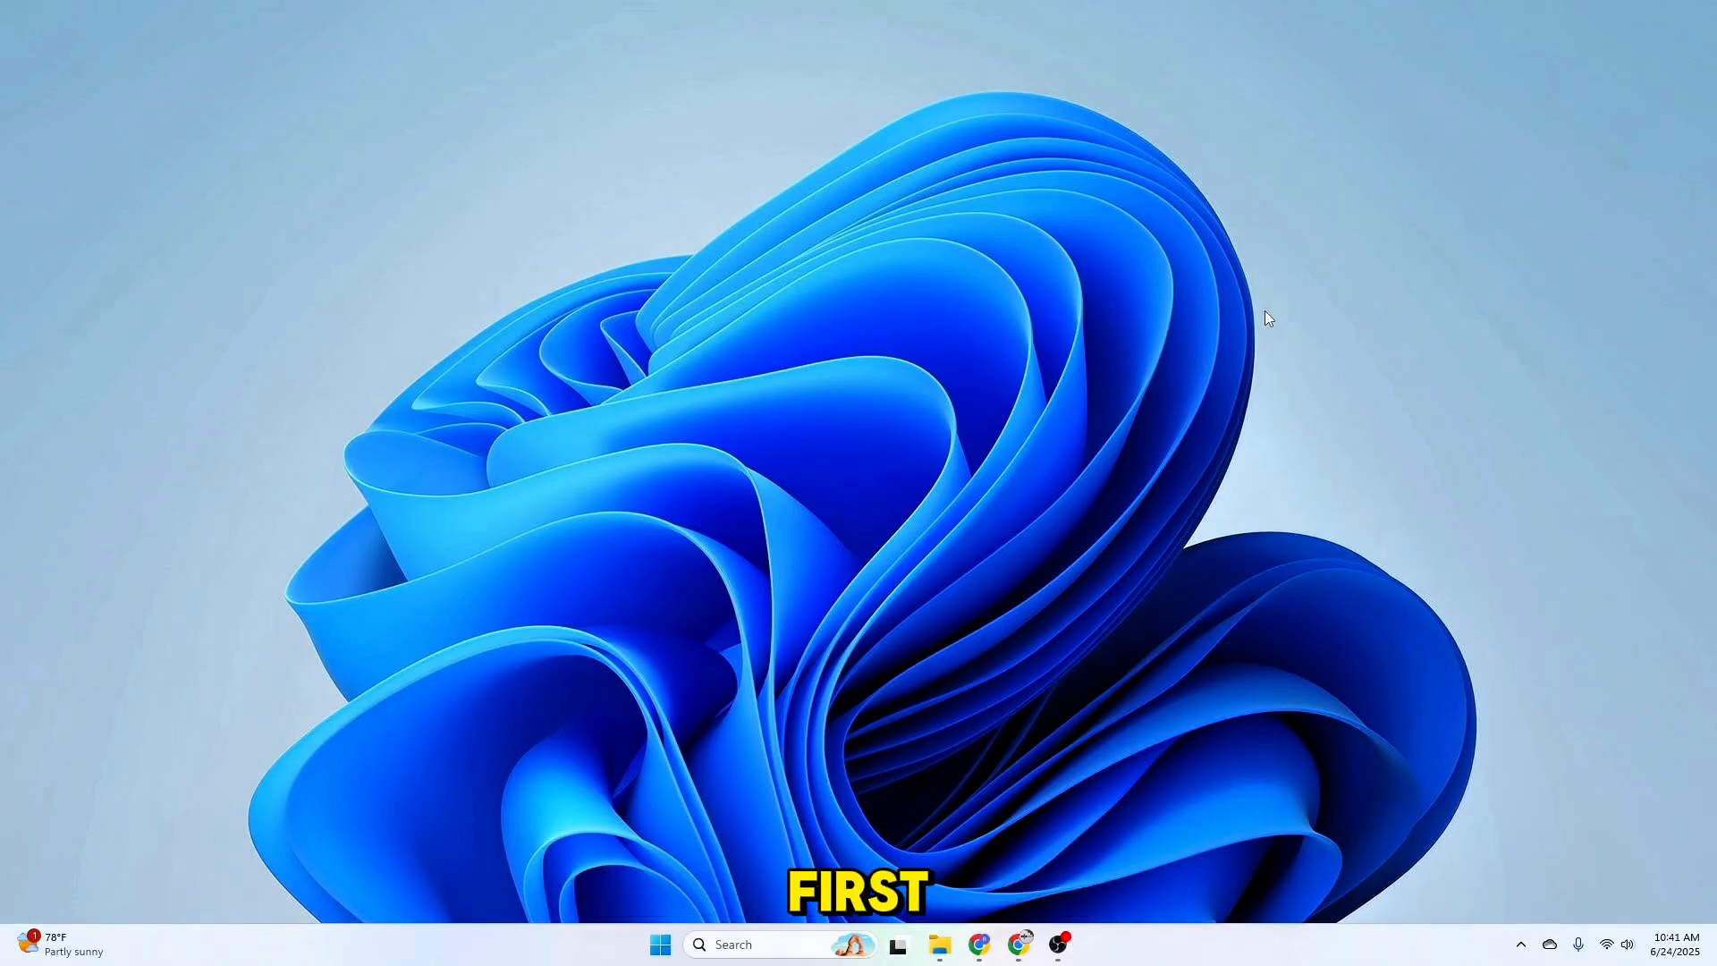
Launch Chrome on the Netflix Nepal page and show its three-dot main menu.
left_click(972, 944)
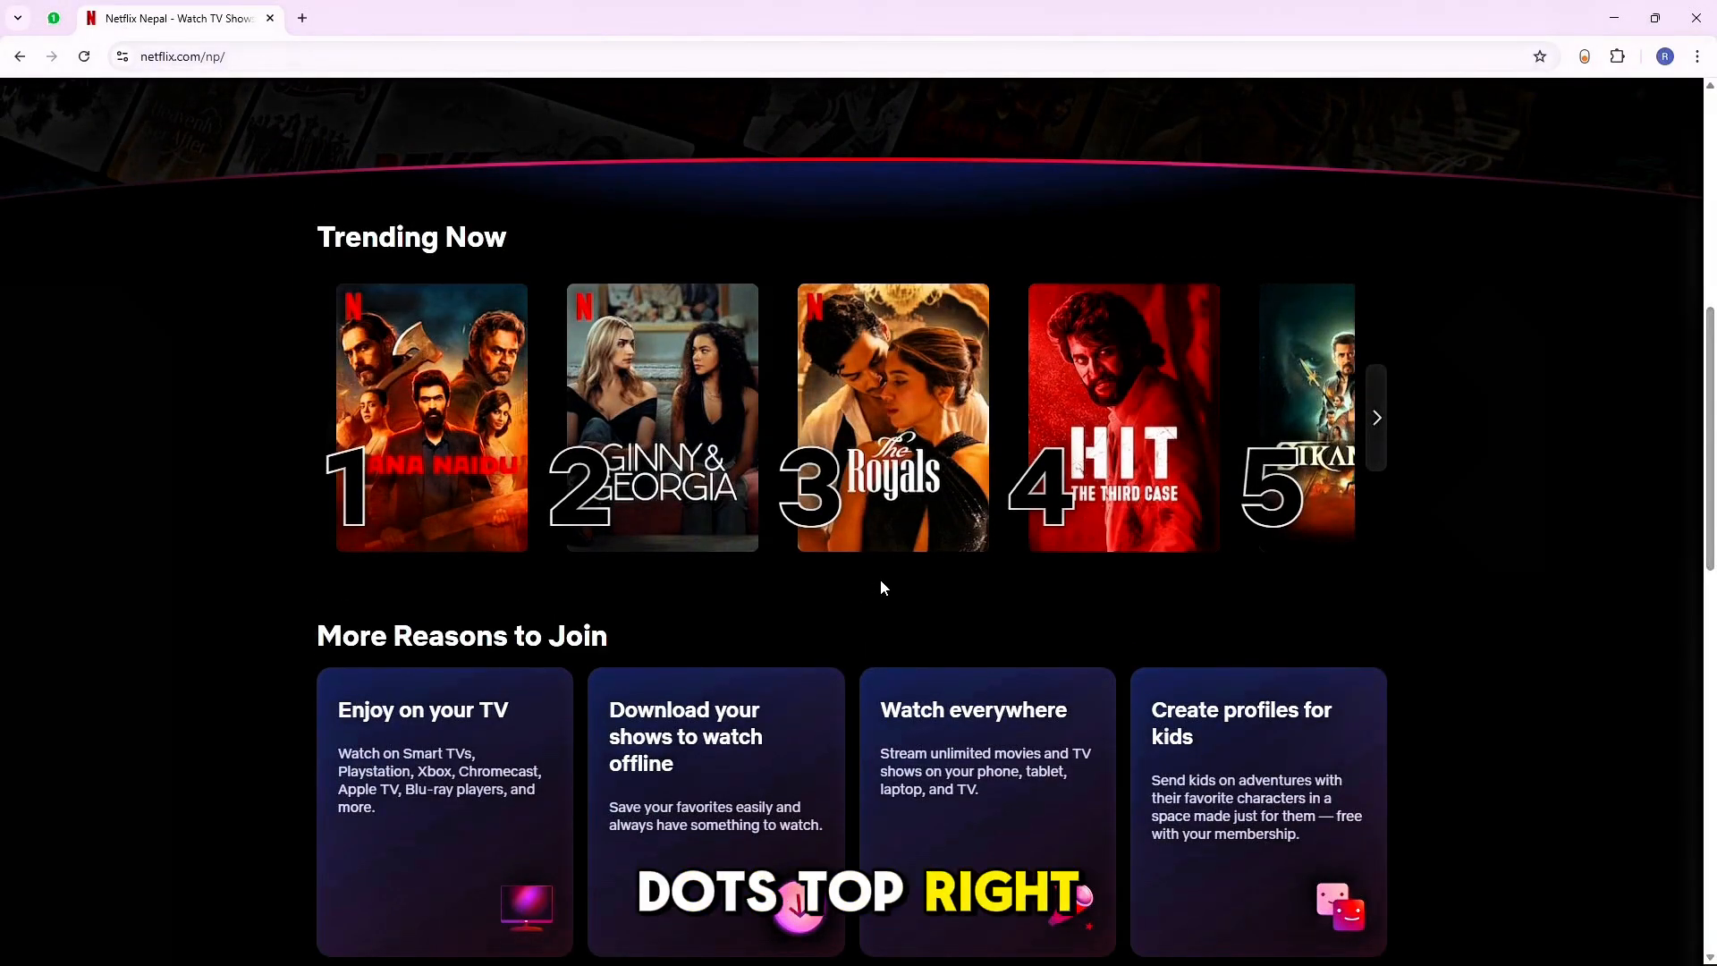
left_click(1696, 55)
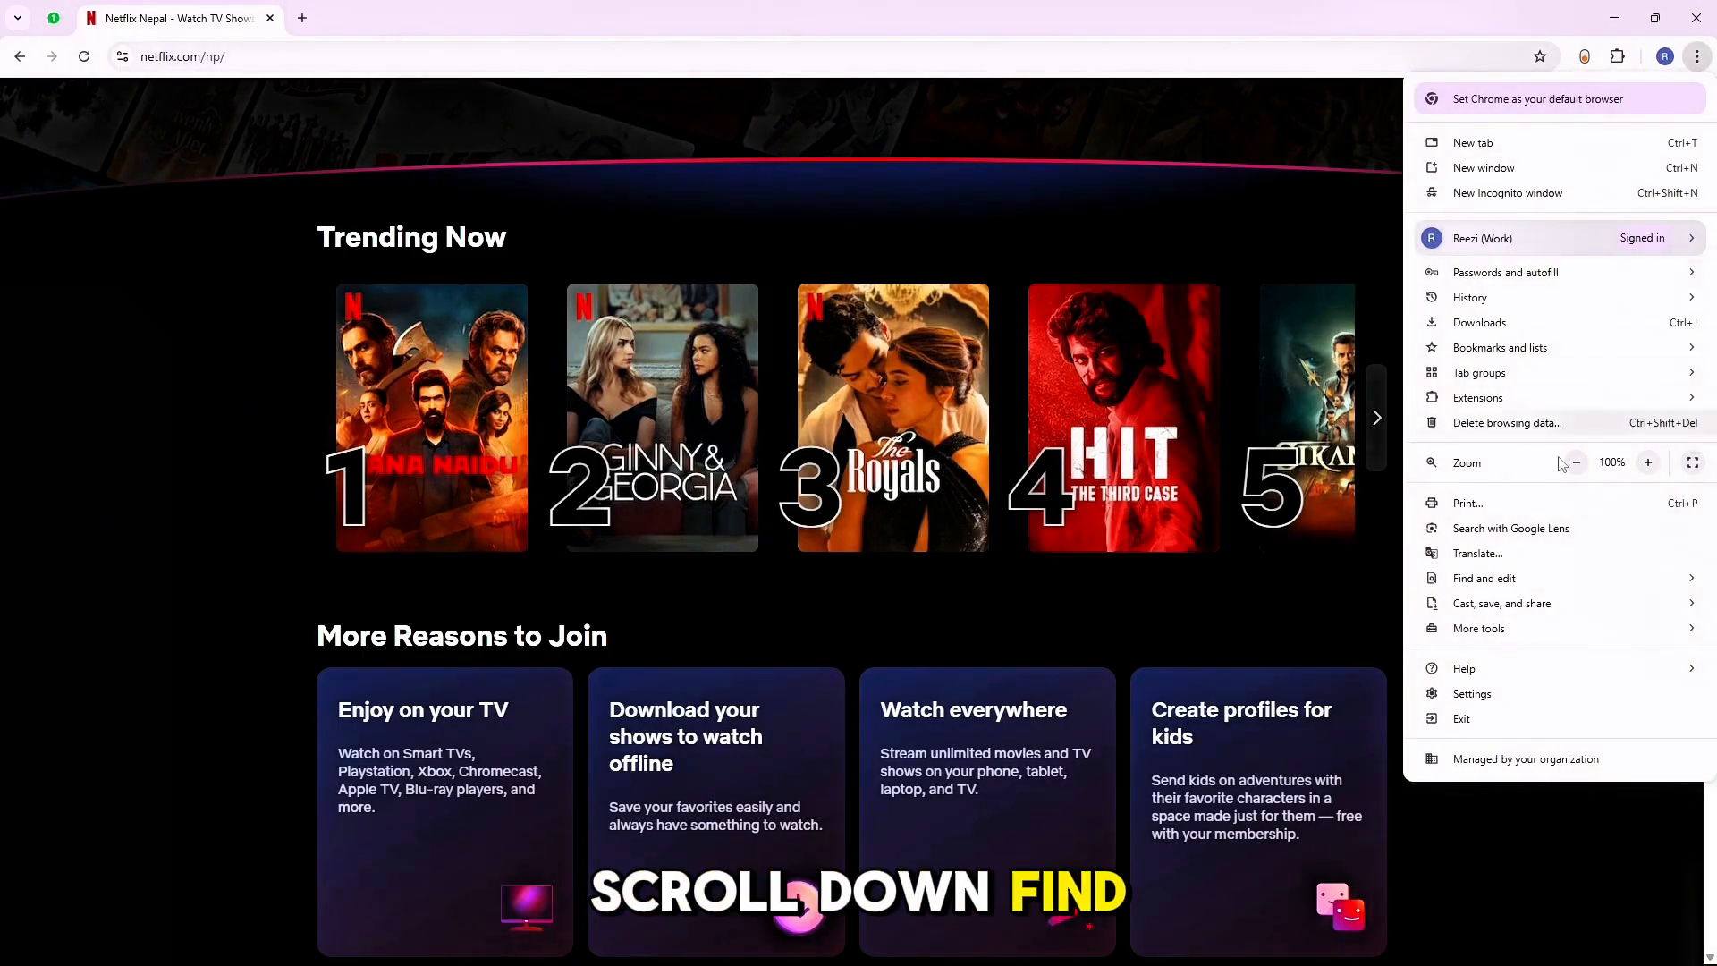
Switch off 'Use graphics acceleration when available' in Chrome's System settings.
left_click(1472, 693)
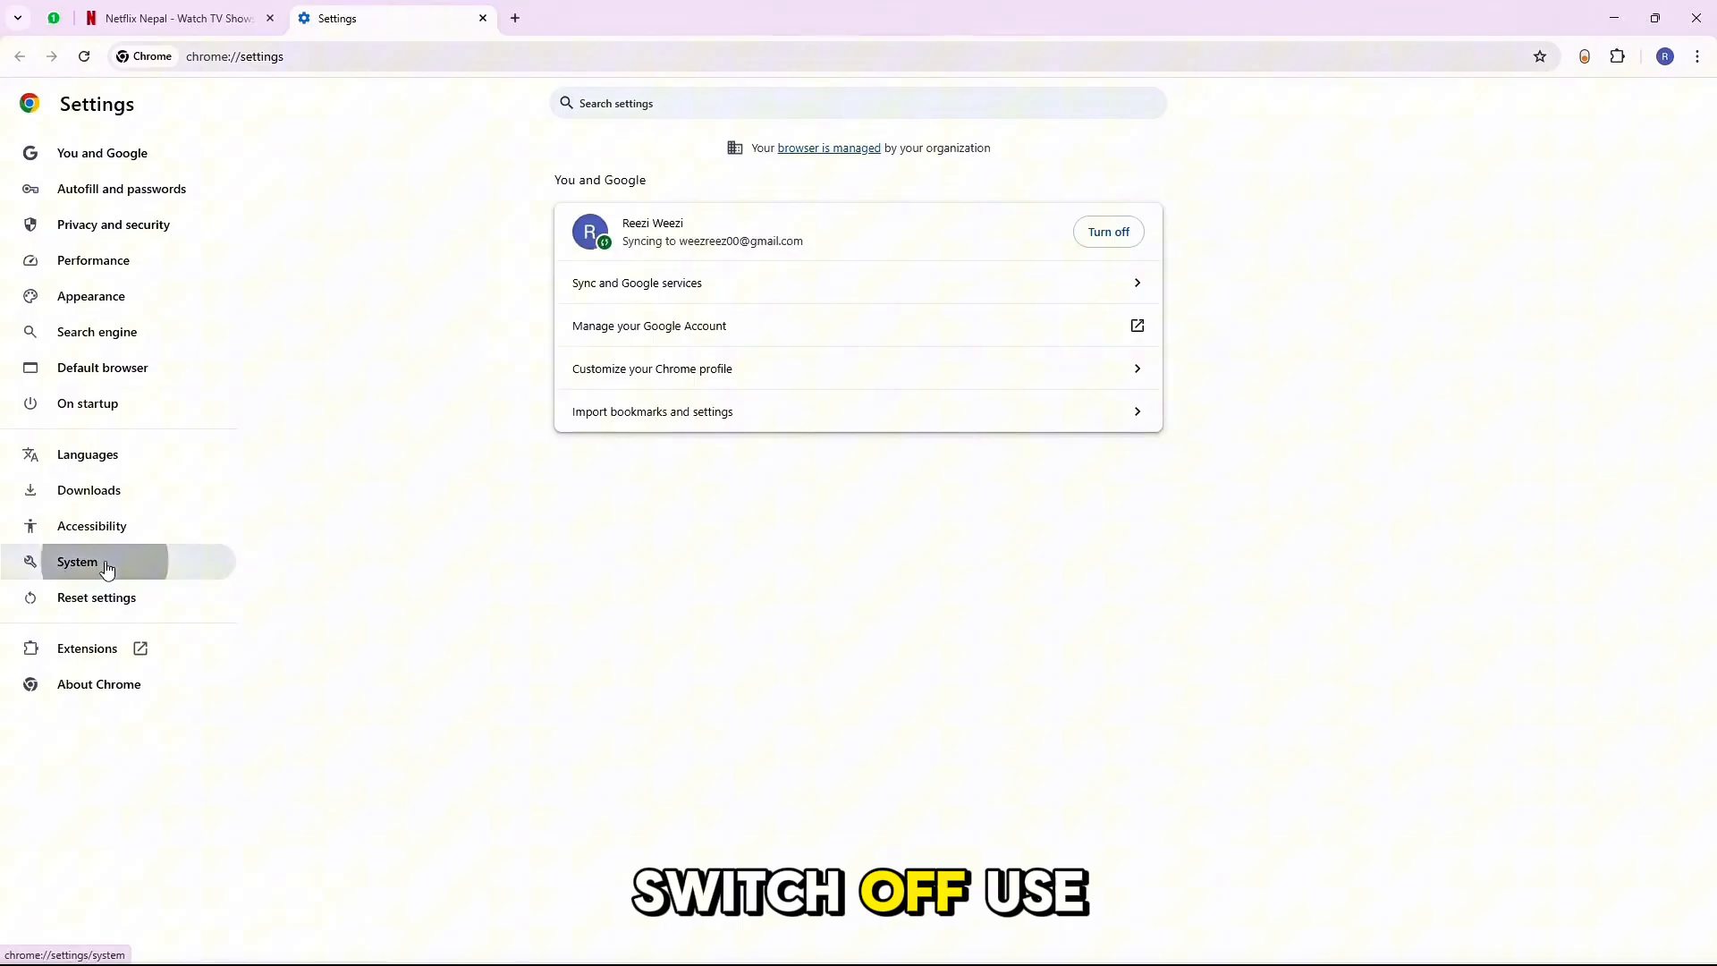
left_click(77, 562)
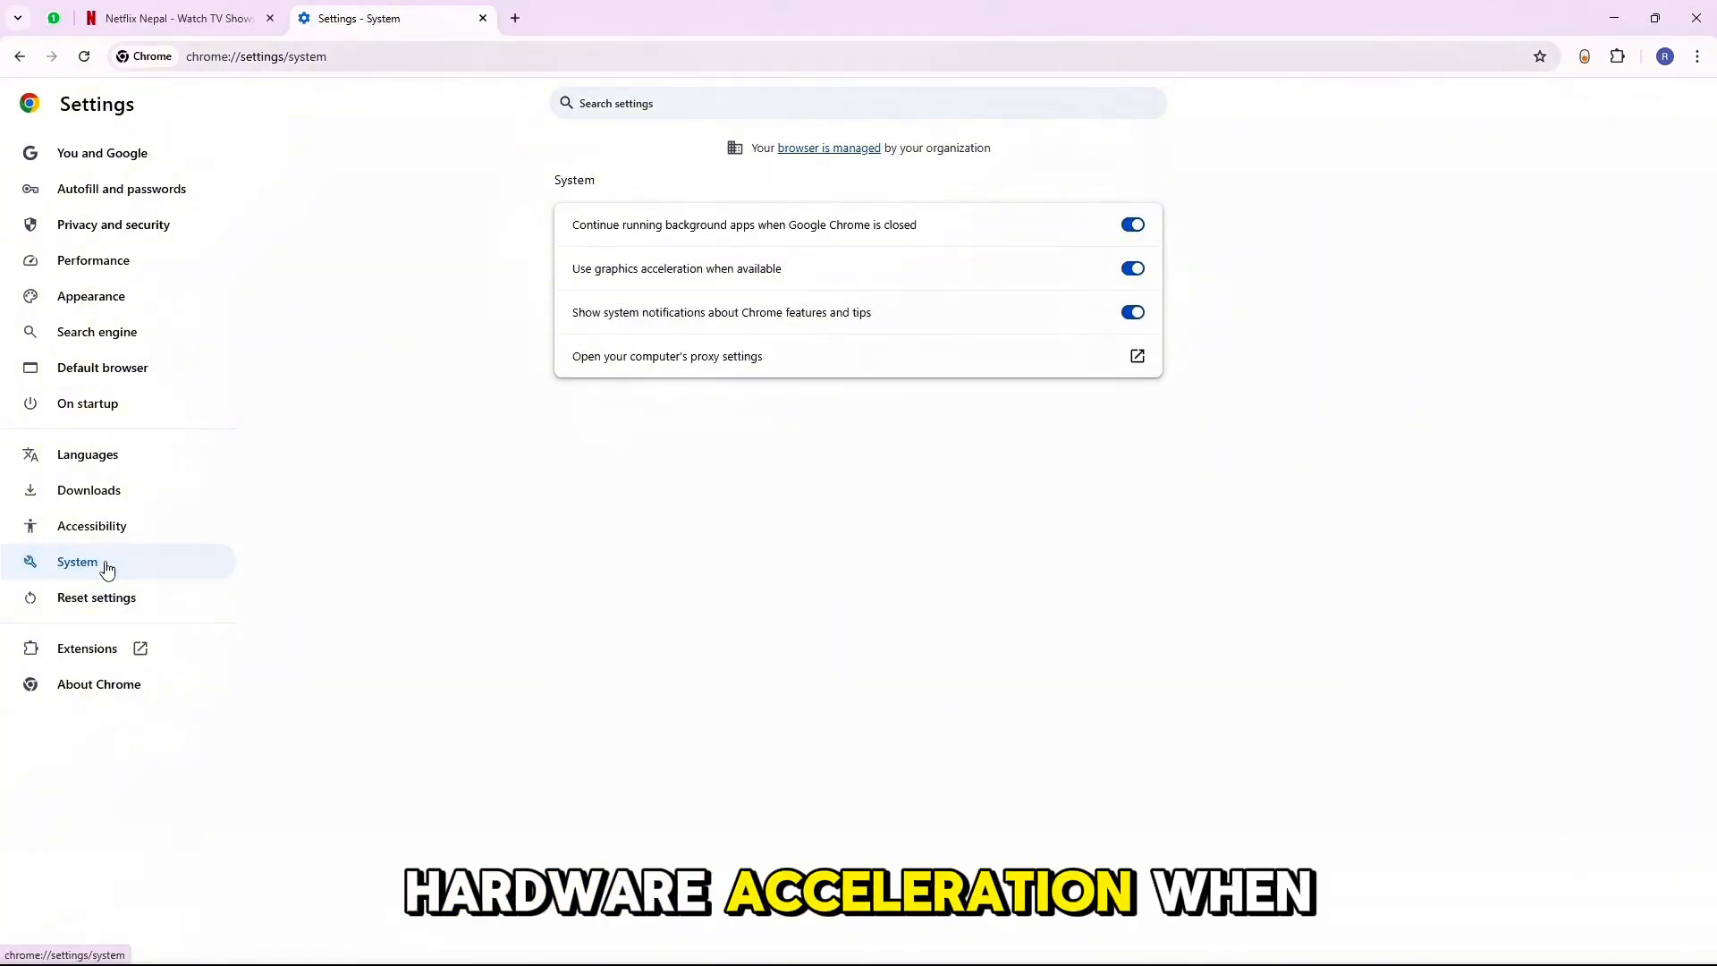
left_click(1133, 268)
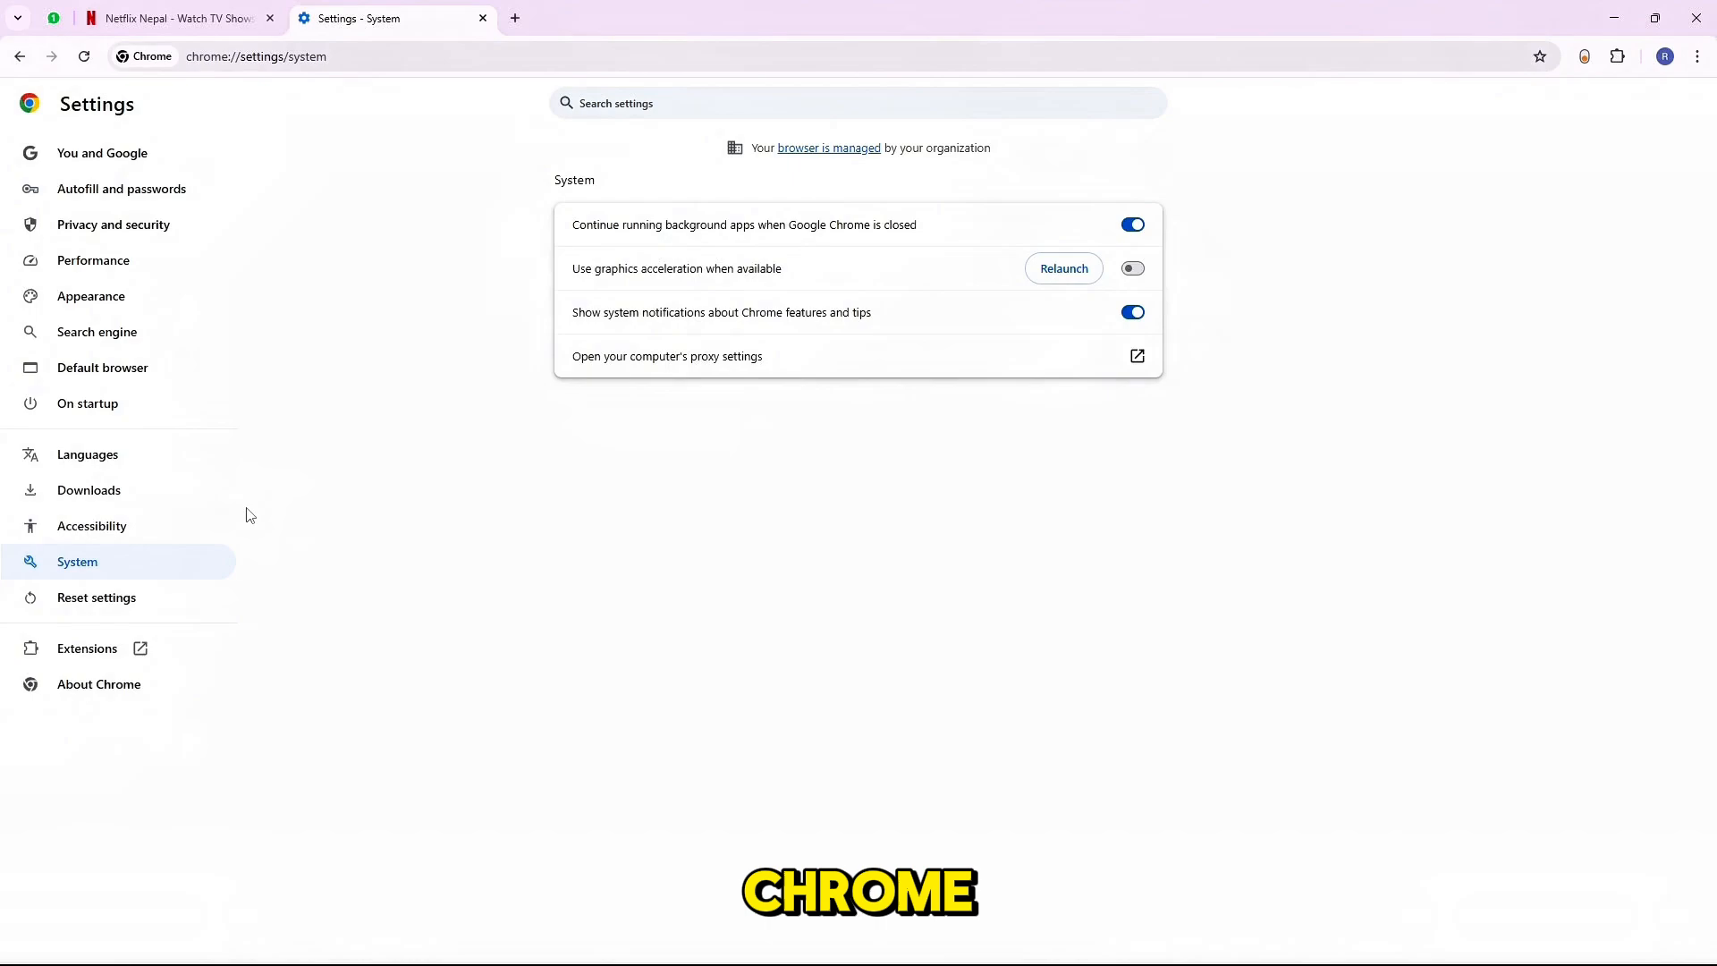
mouse_move(99, 684)
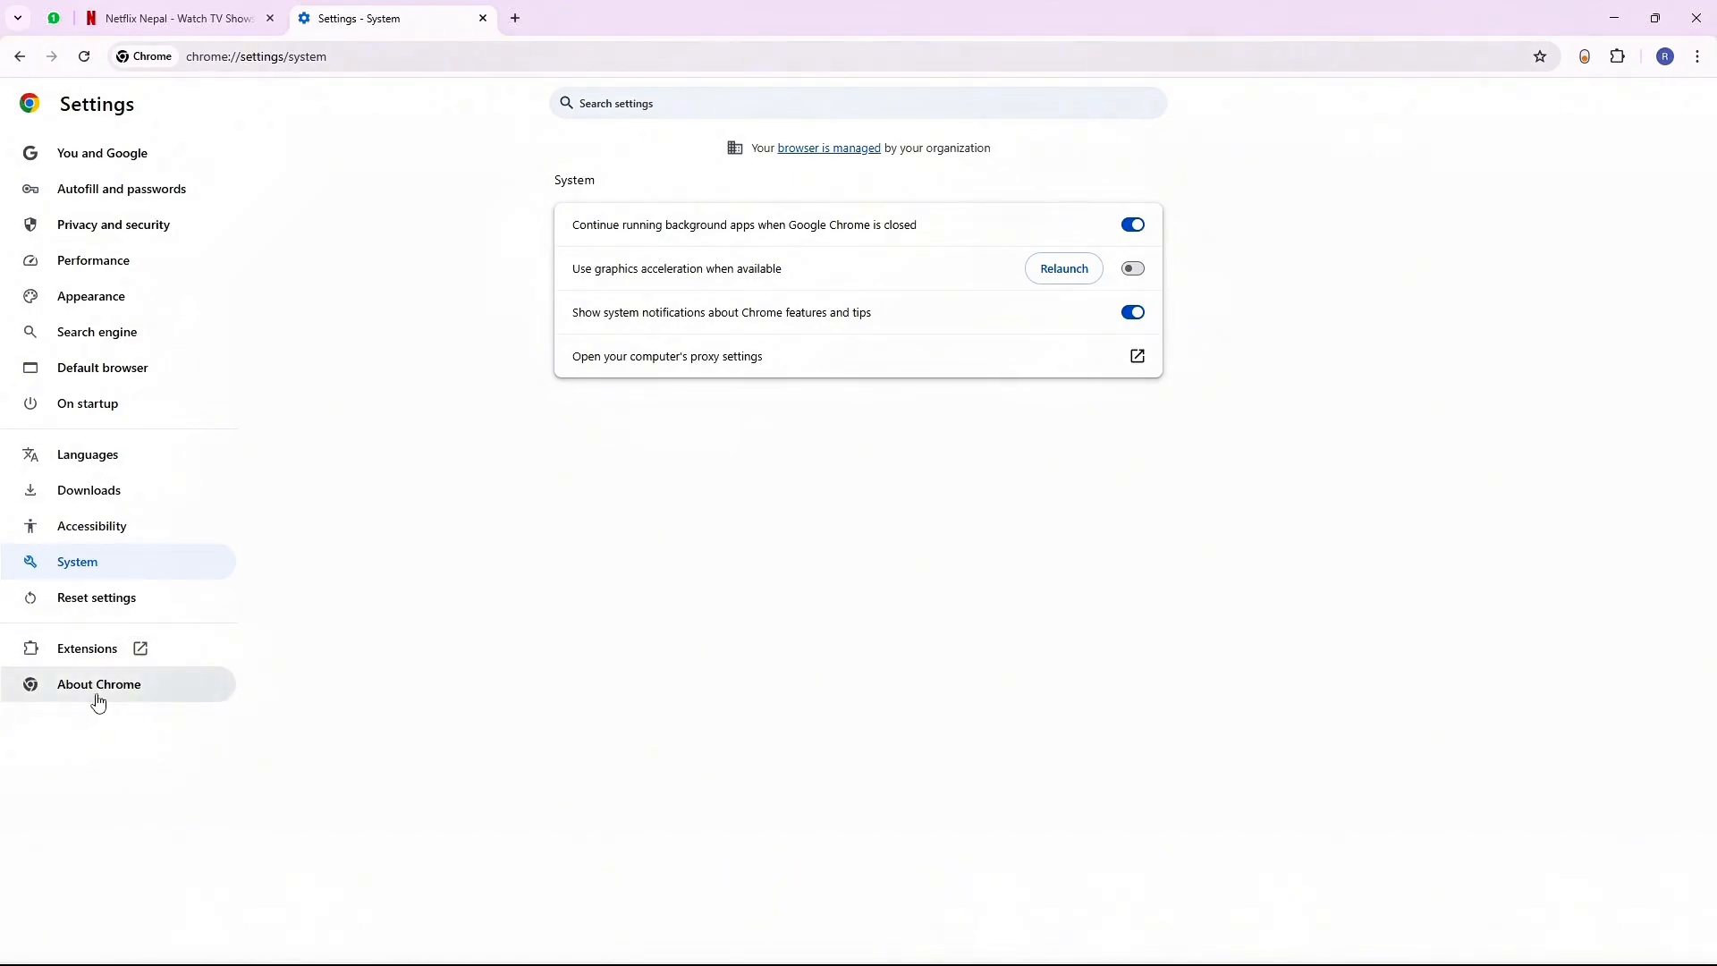
From Privacy and security, open Delete browsing data and choose a time range.
left_click(98, 684)
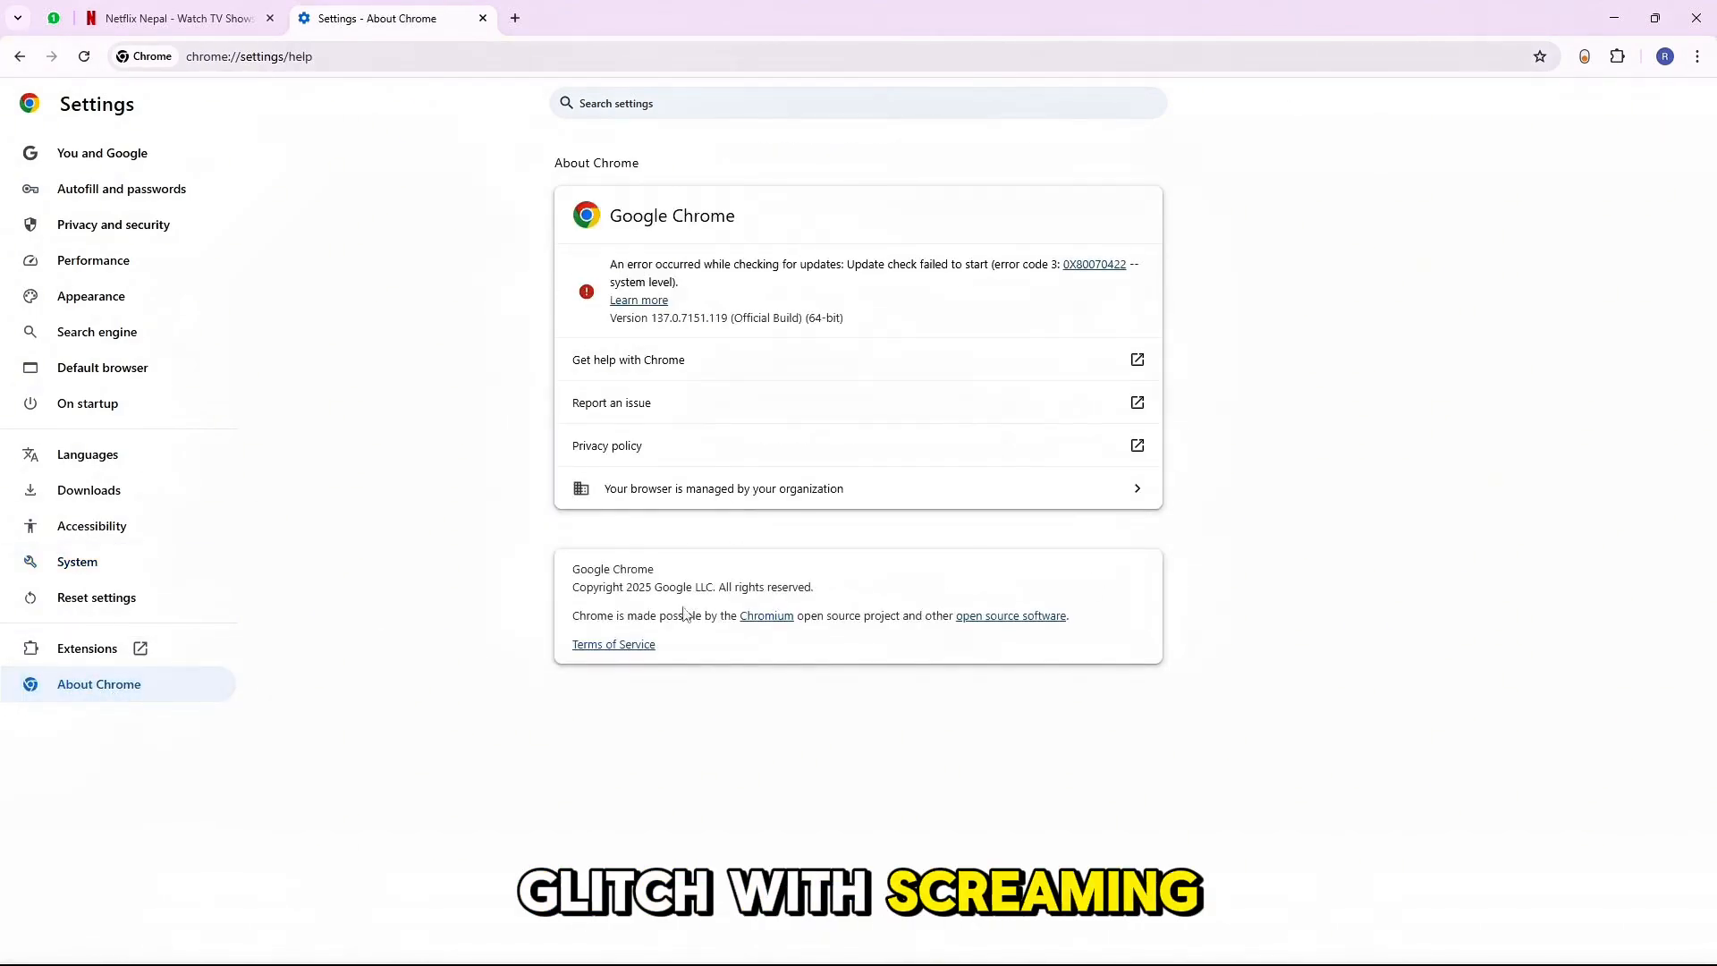
left_click(113, 225)
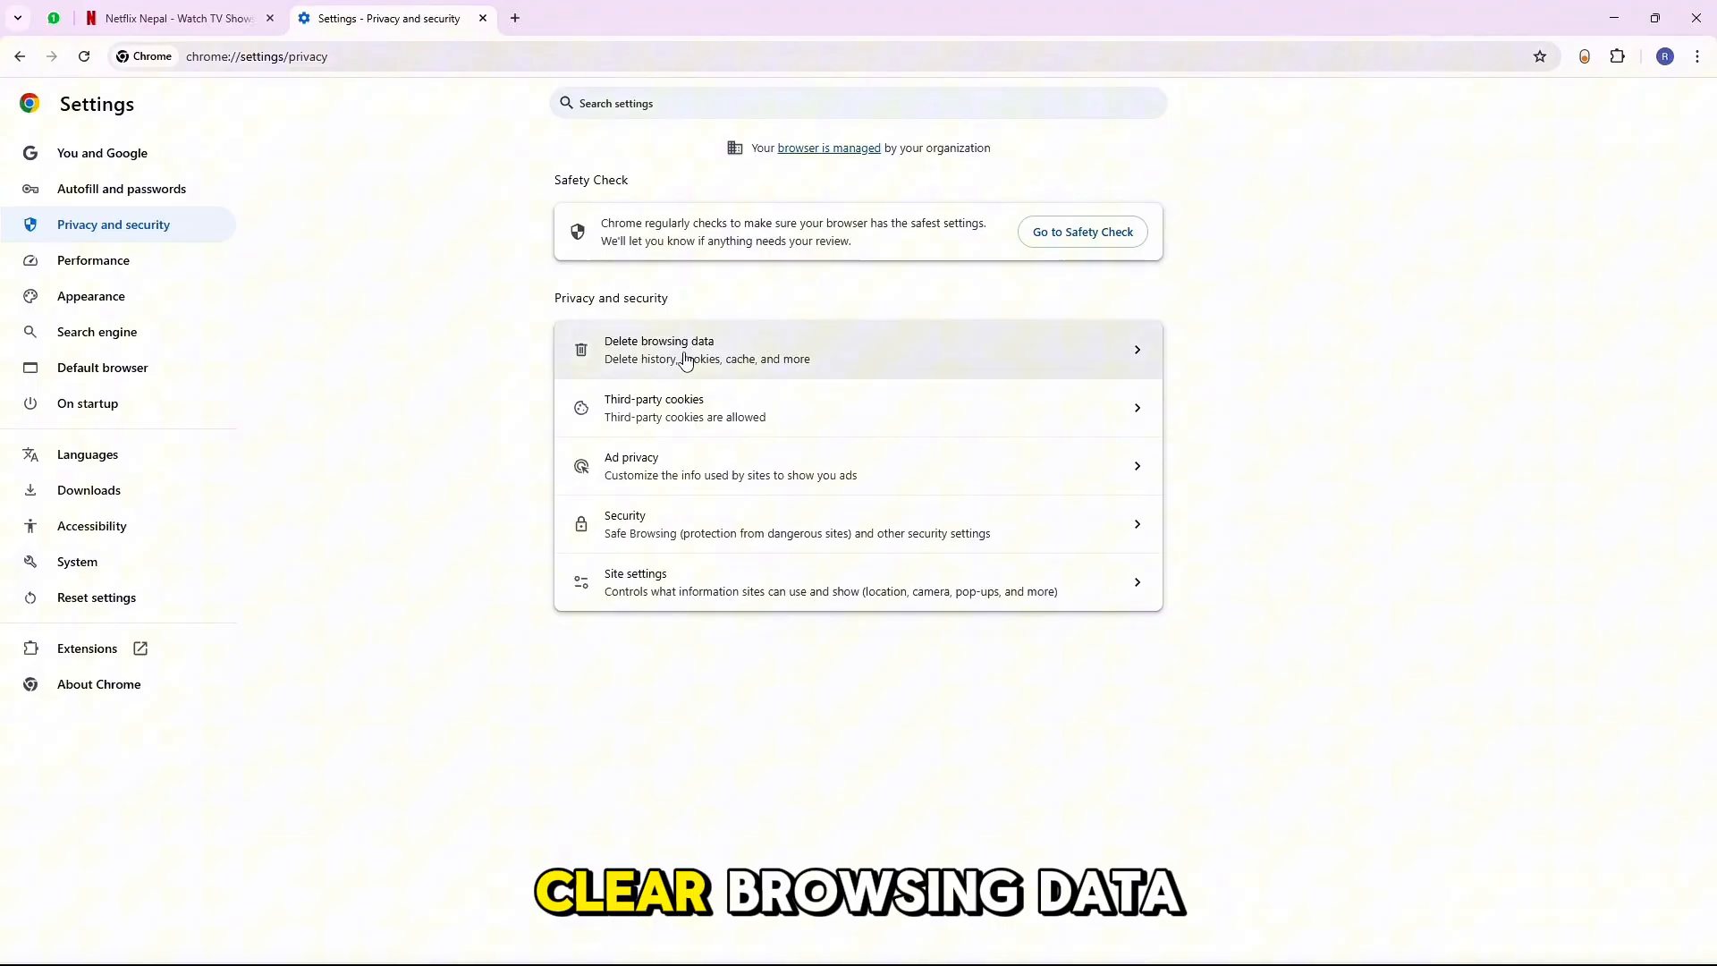
left_click(659, 348)
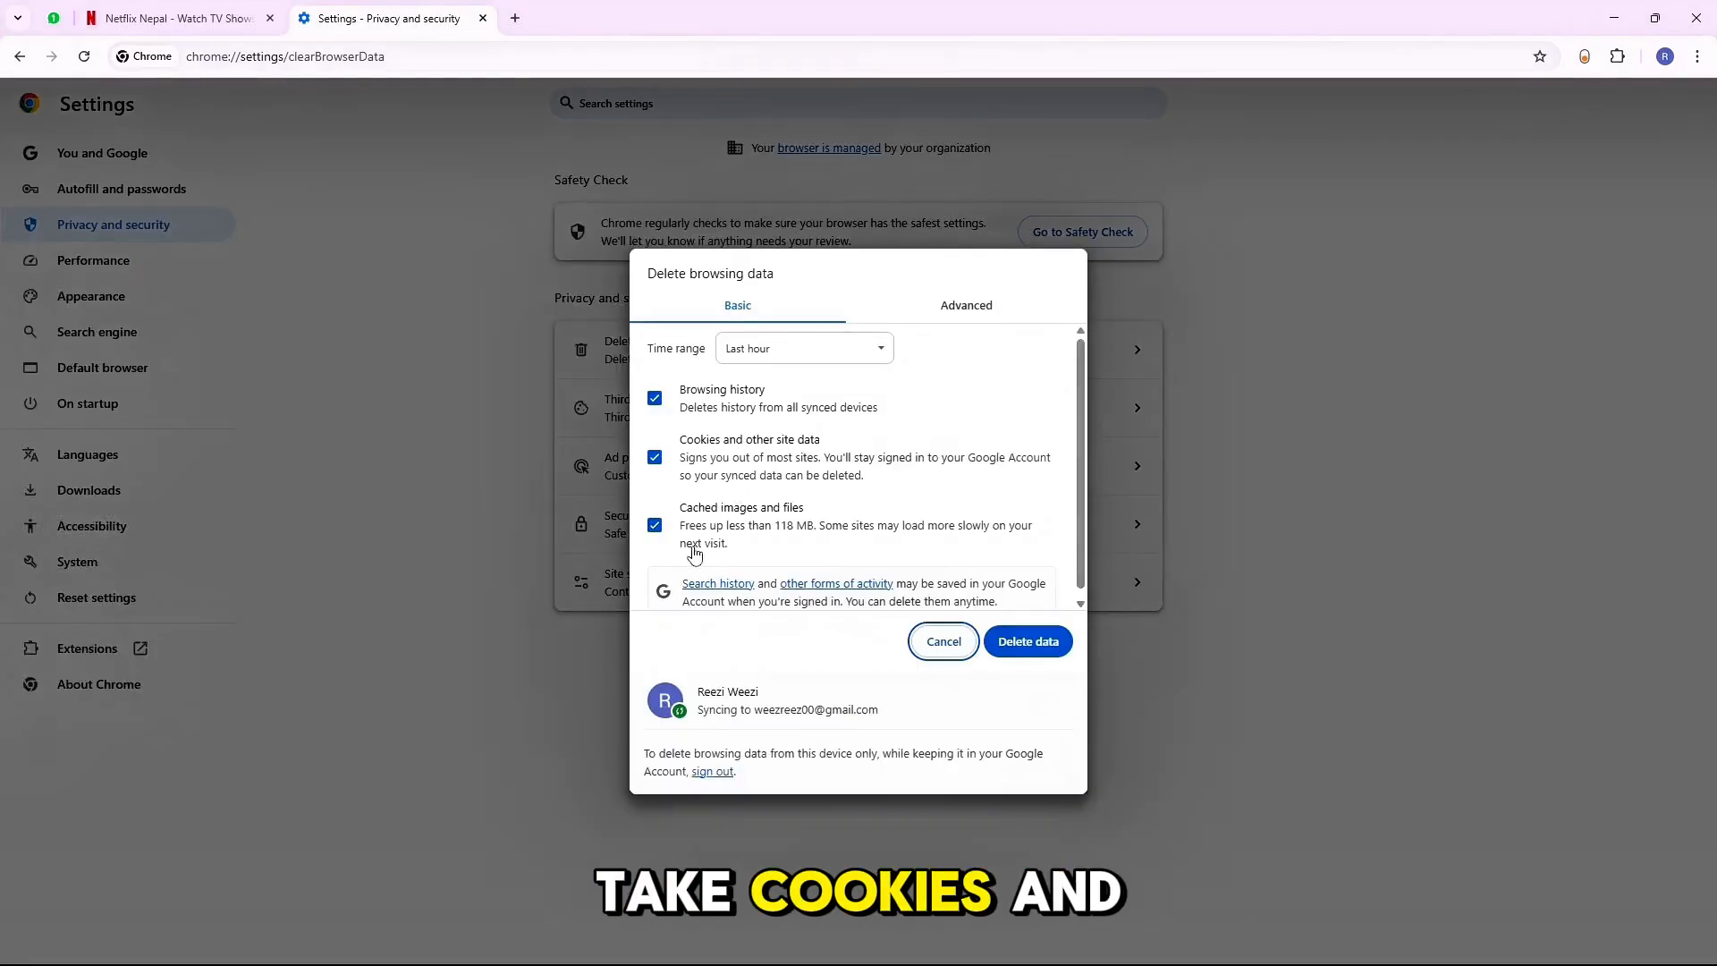
left_click(804, 348)
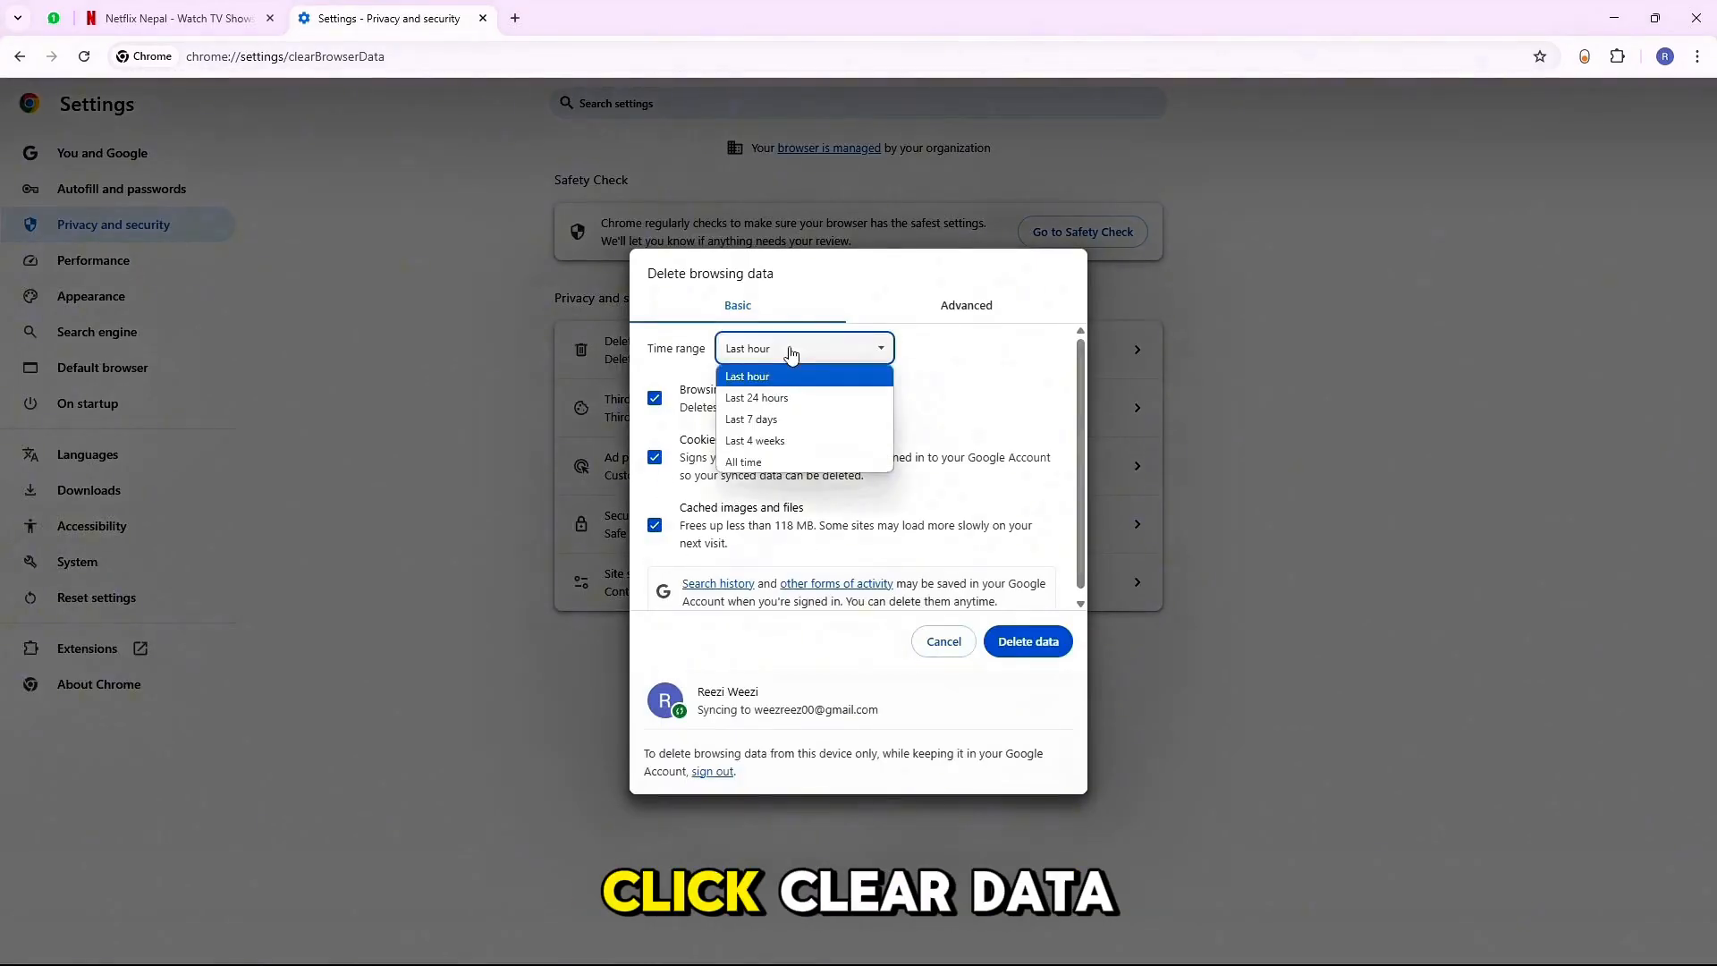
left_click(743, 461)
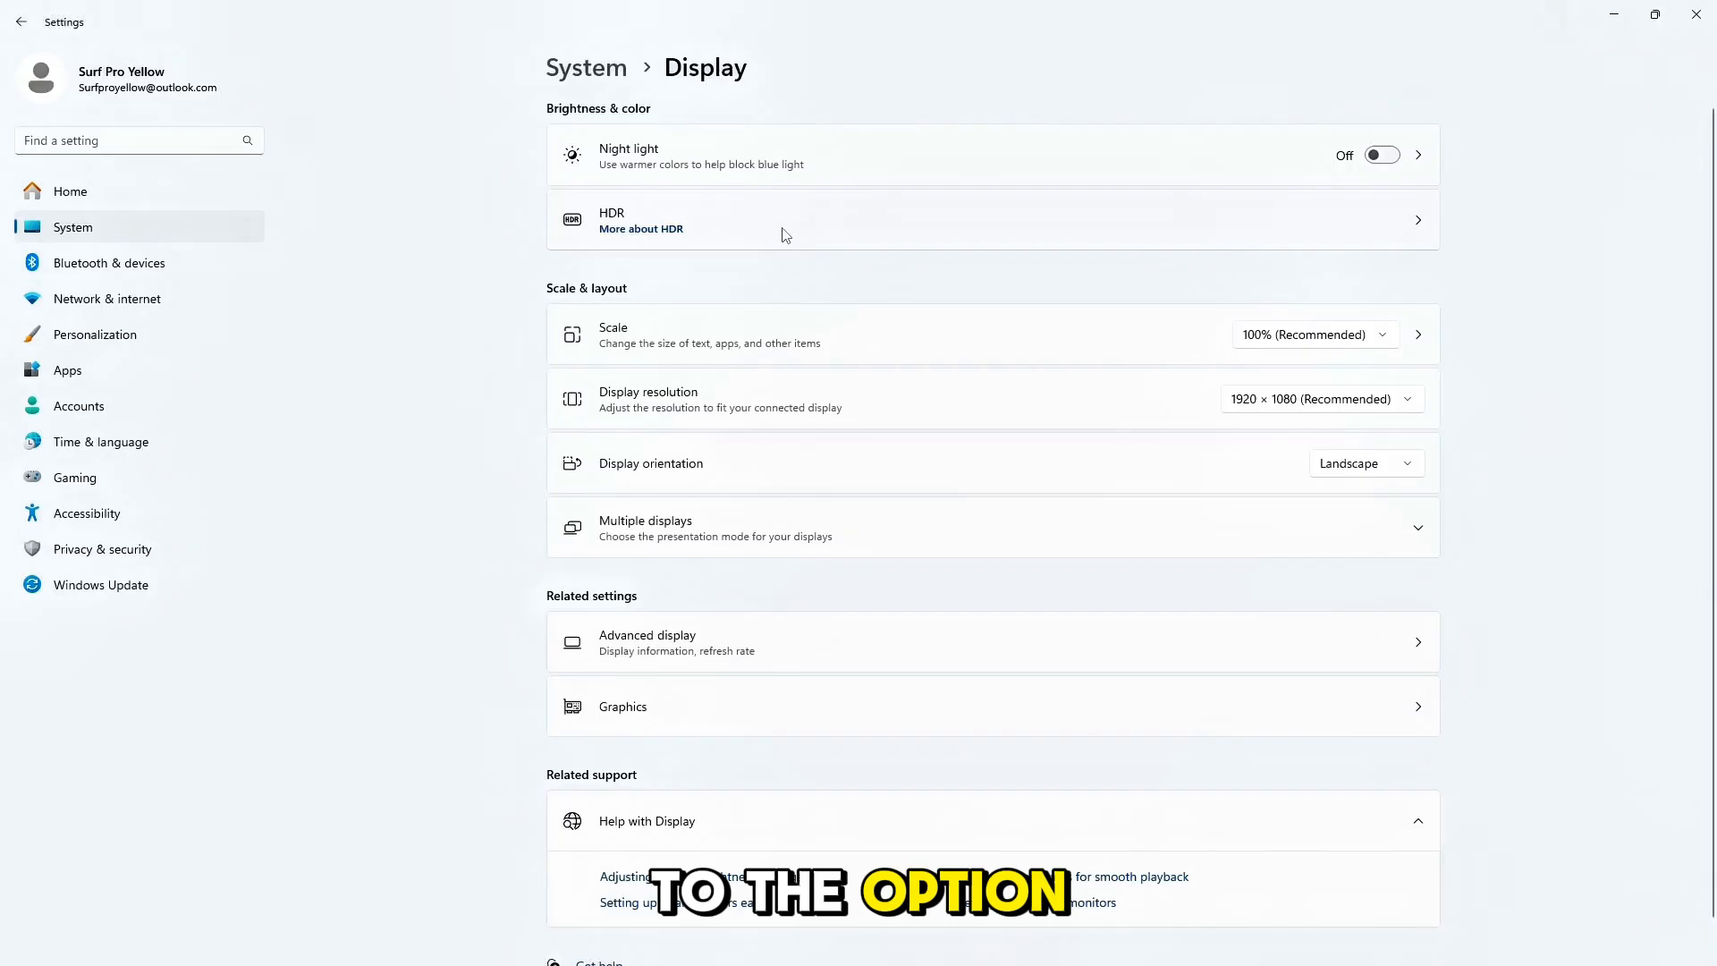
Keep display scale at 100% and resolution at 1920 × 1080 (Recommended).
left_click(1313, 334)
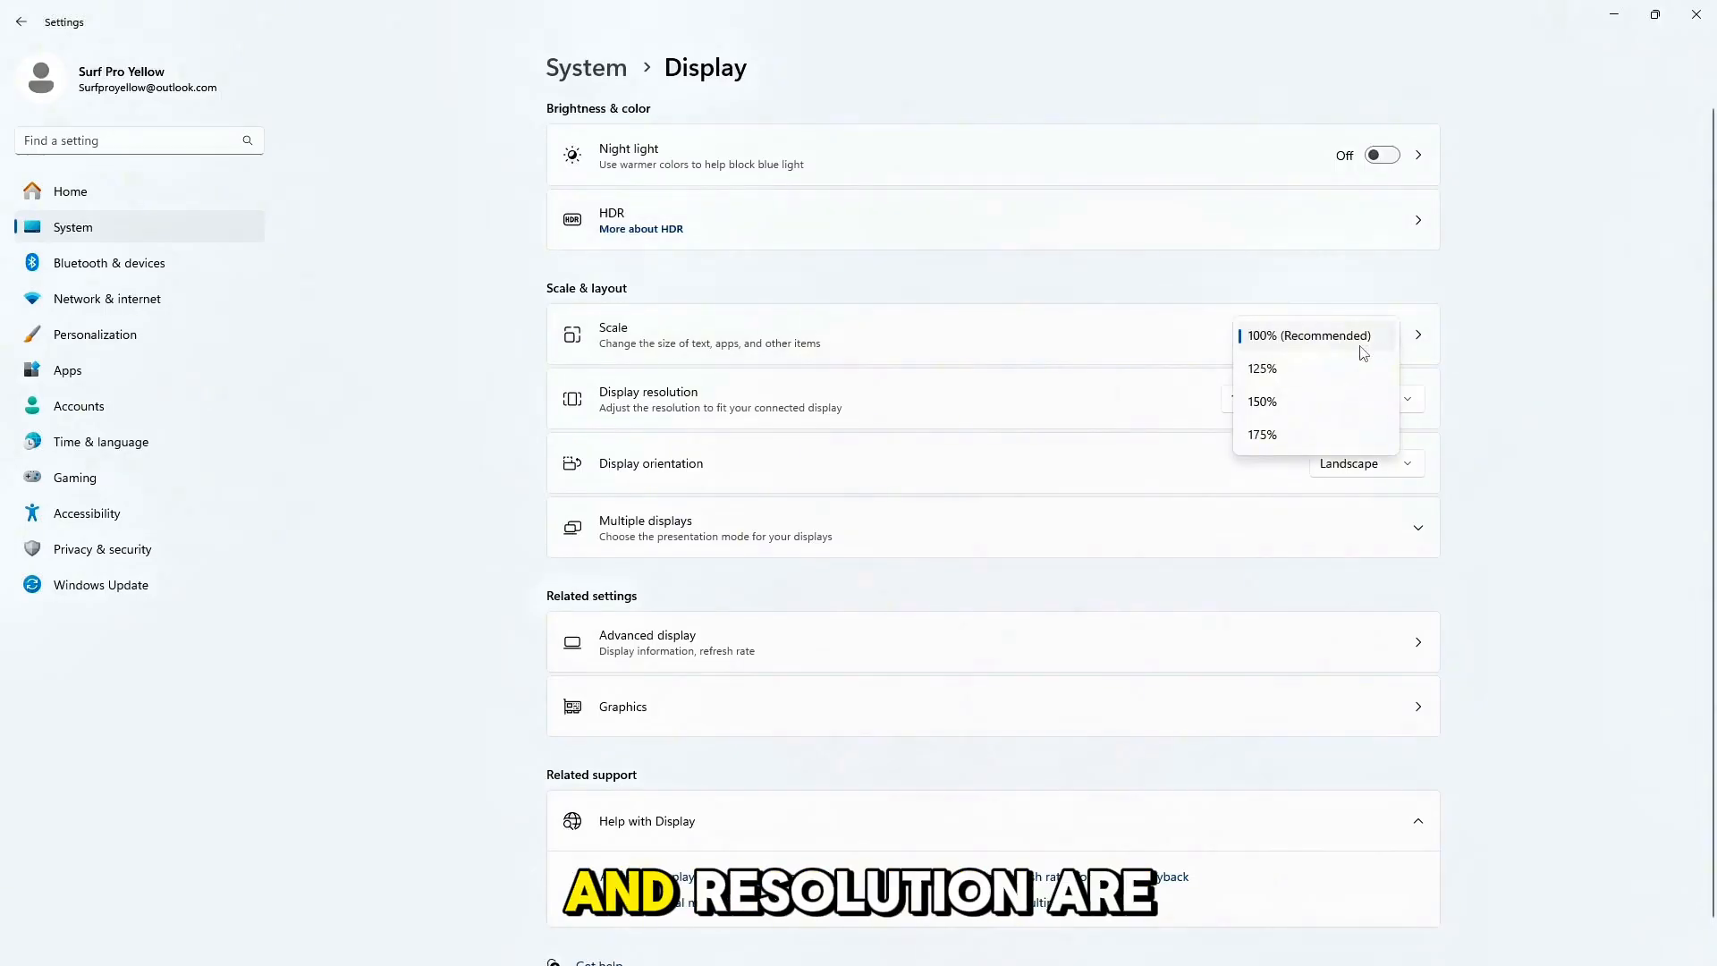
left_click(1407, 399)
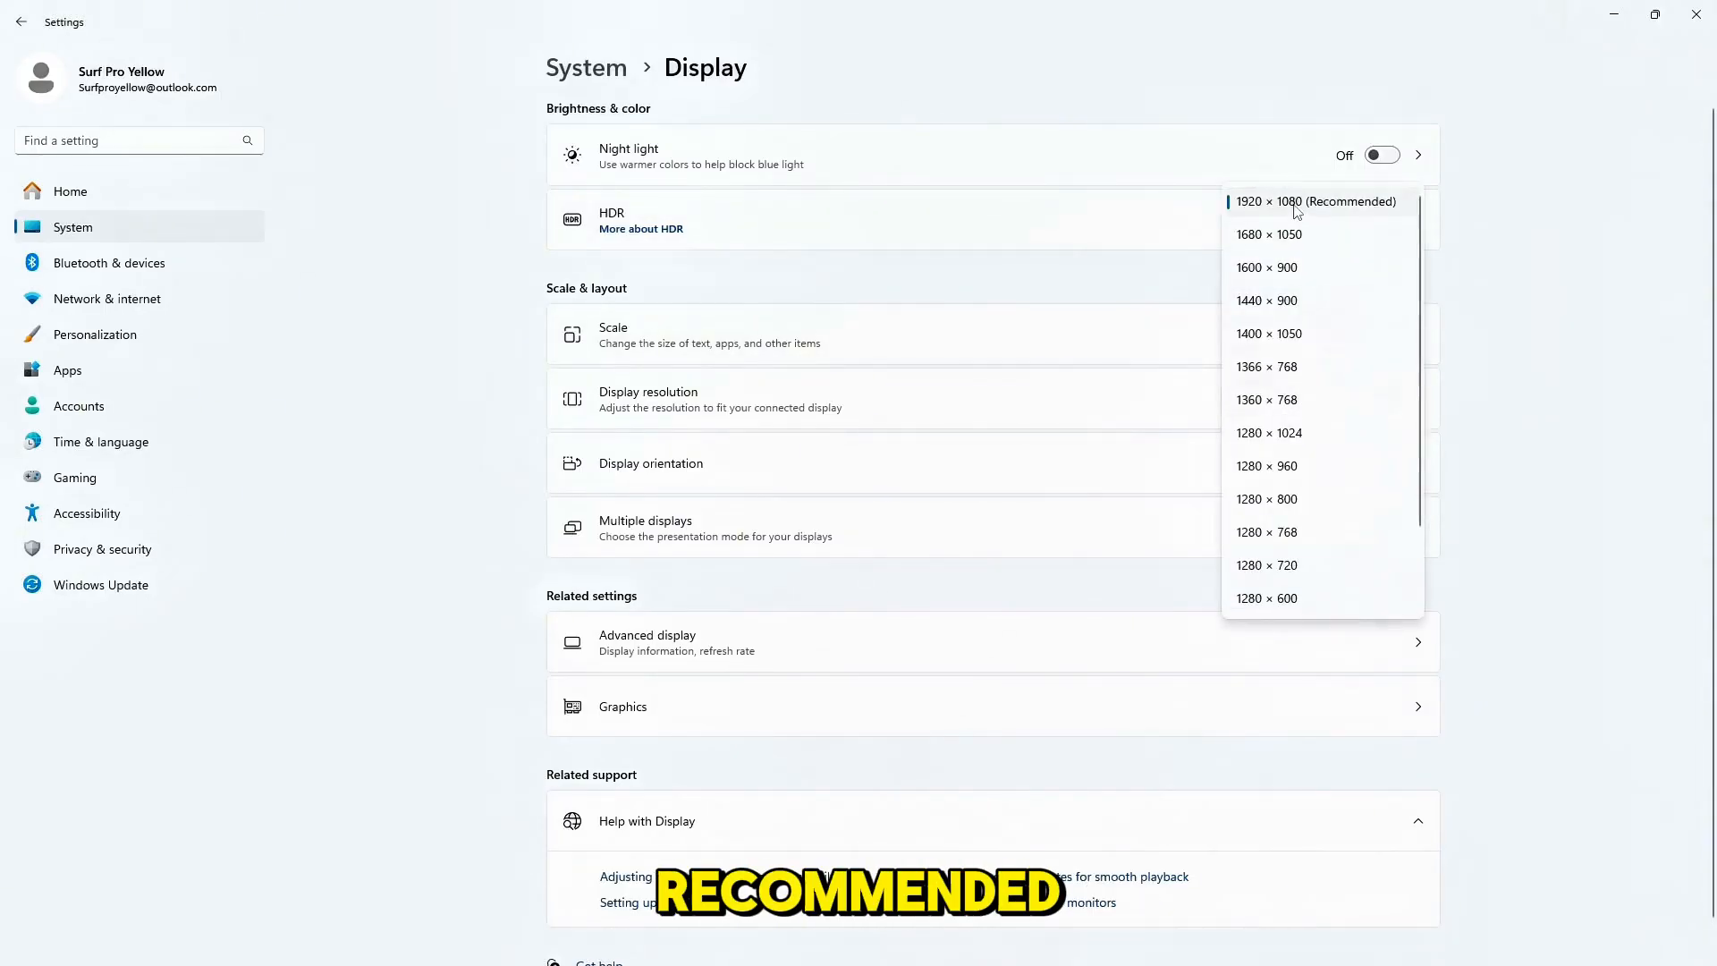
left_click(1315, 201)
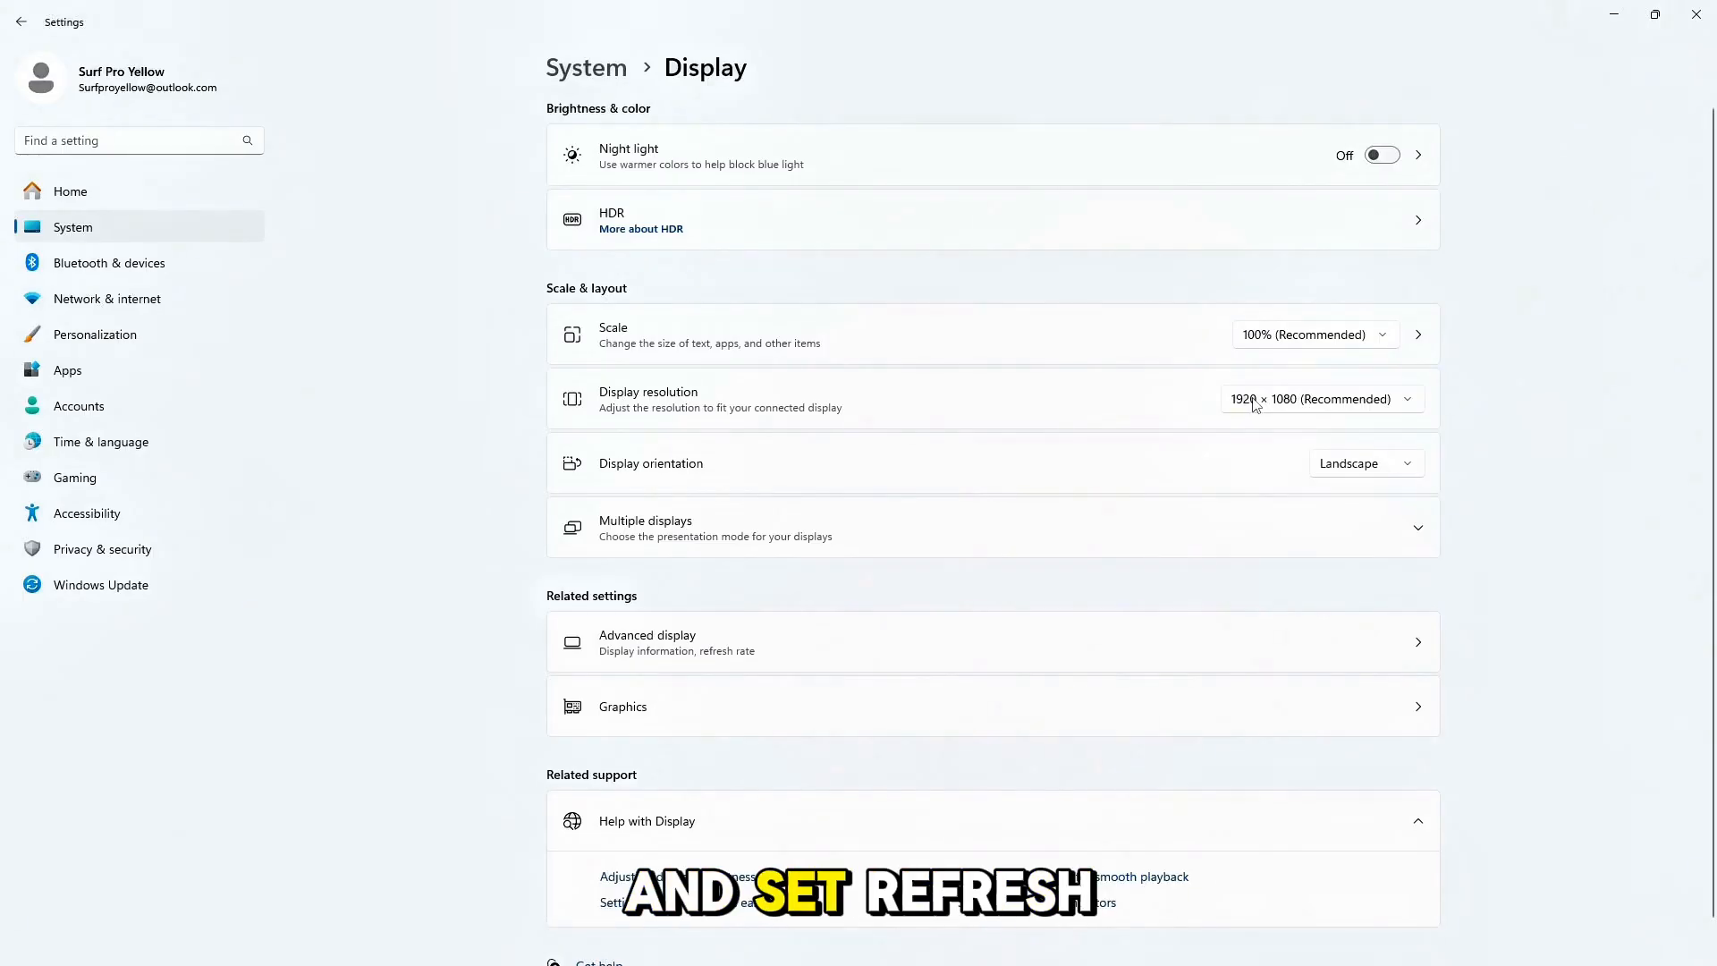
left_click(646, 642)
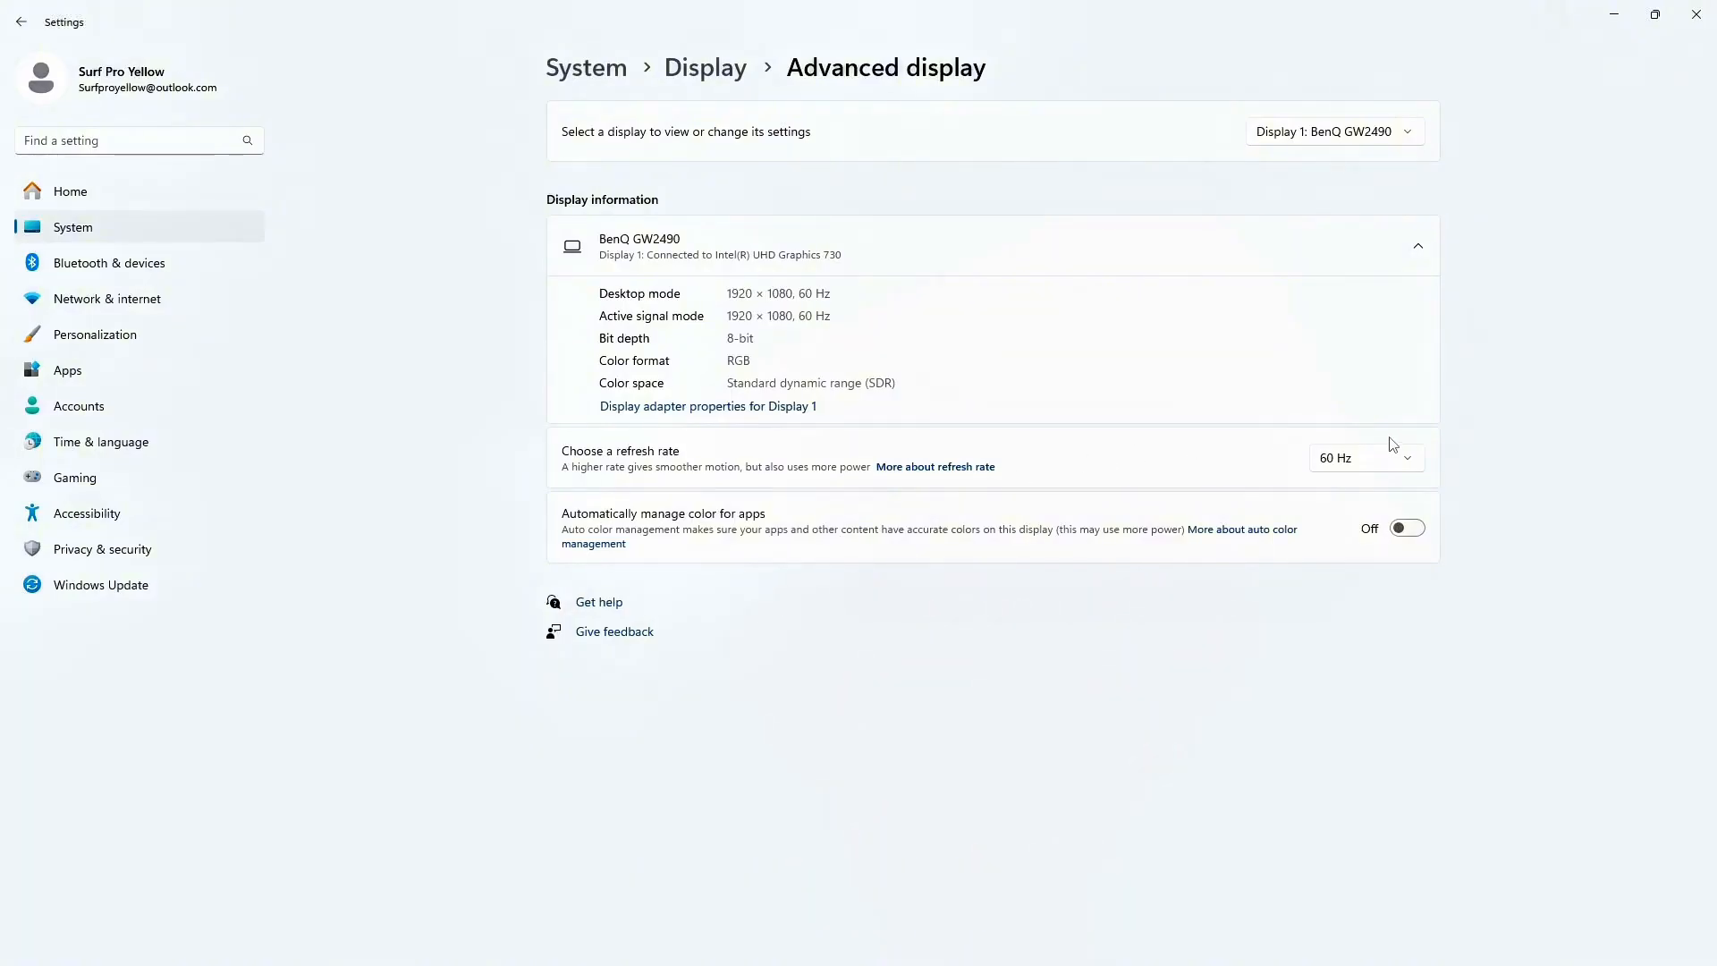
Review the available refresh rates and keep 60 Hz on Advanced display.
left_click(1363, 458)
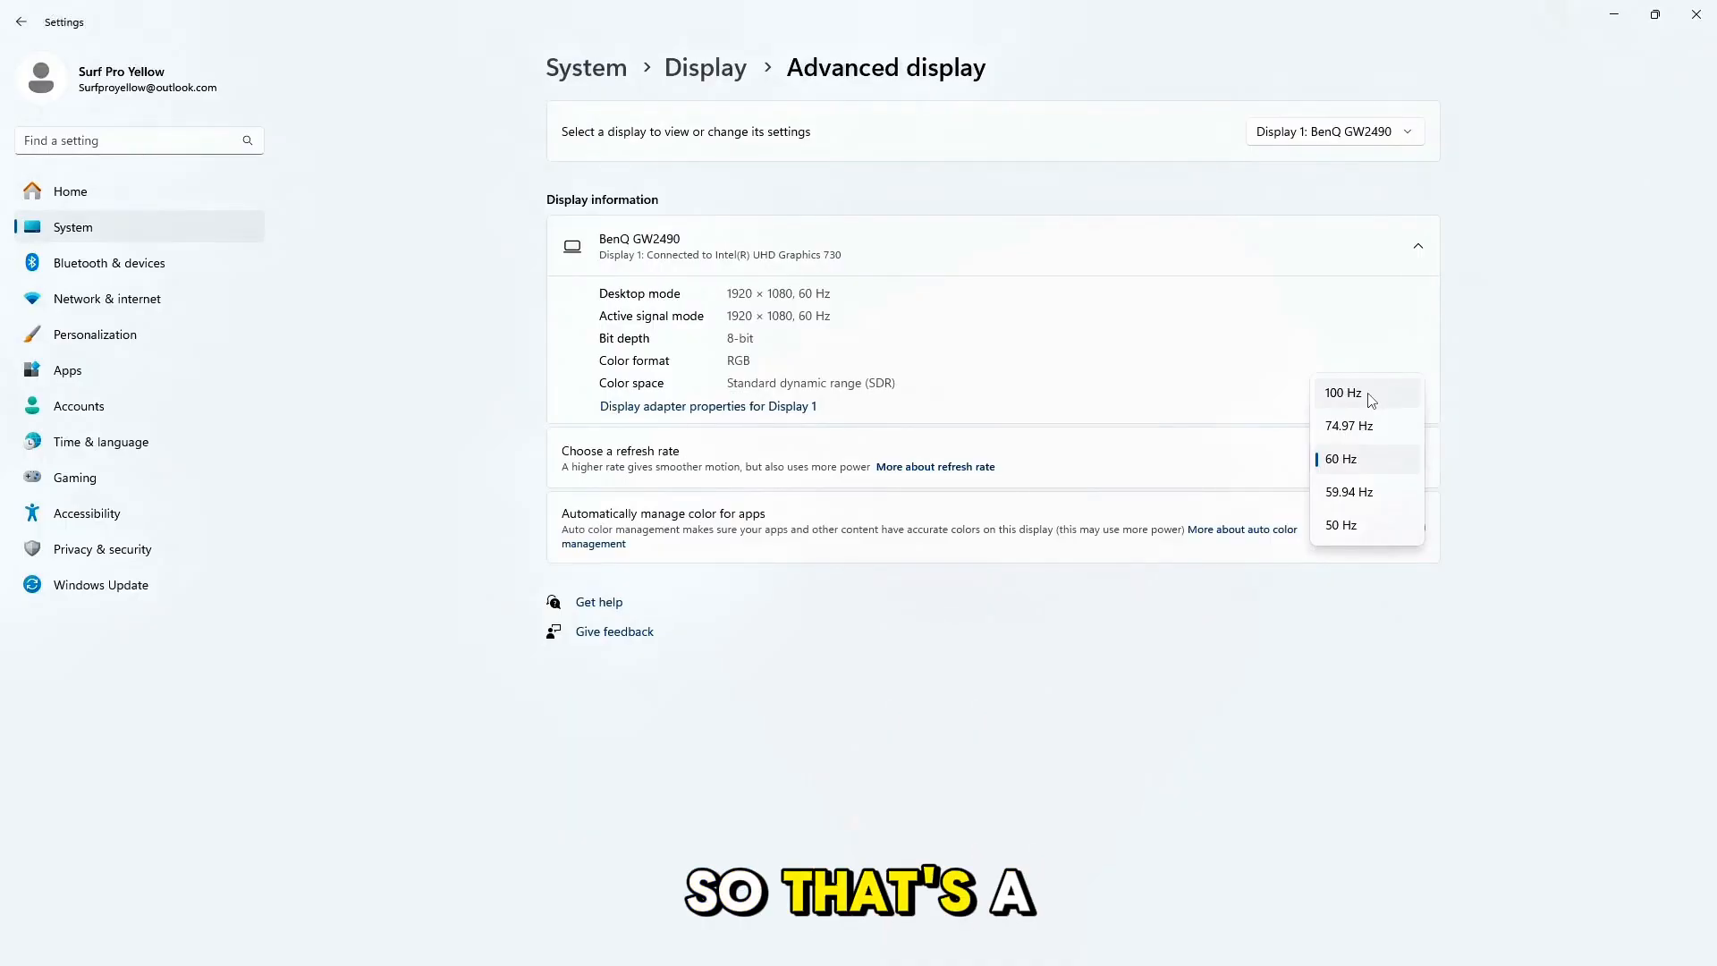
left_click(1340, 458)
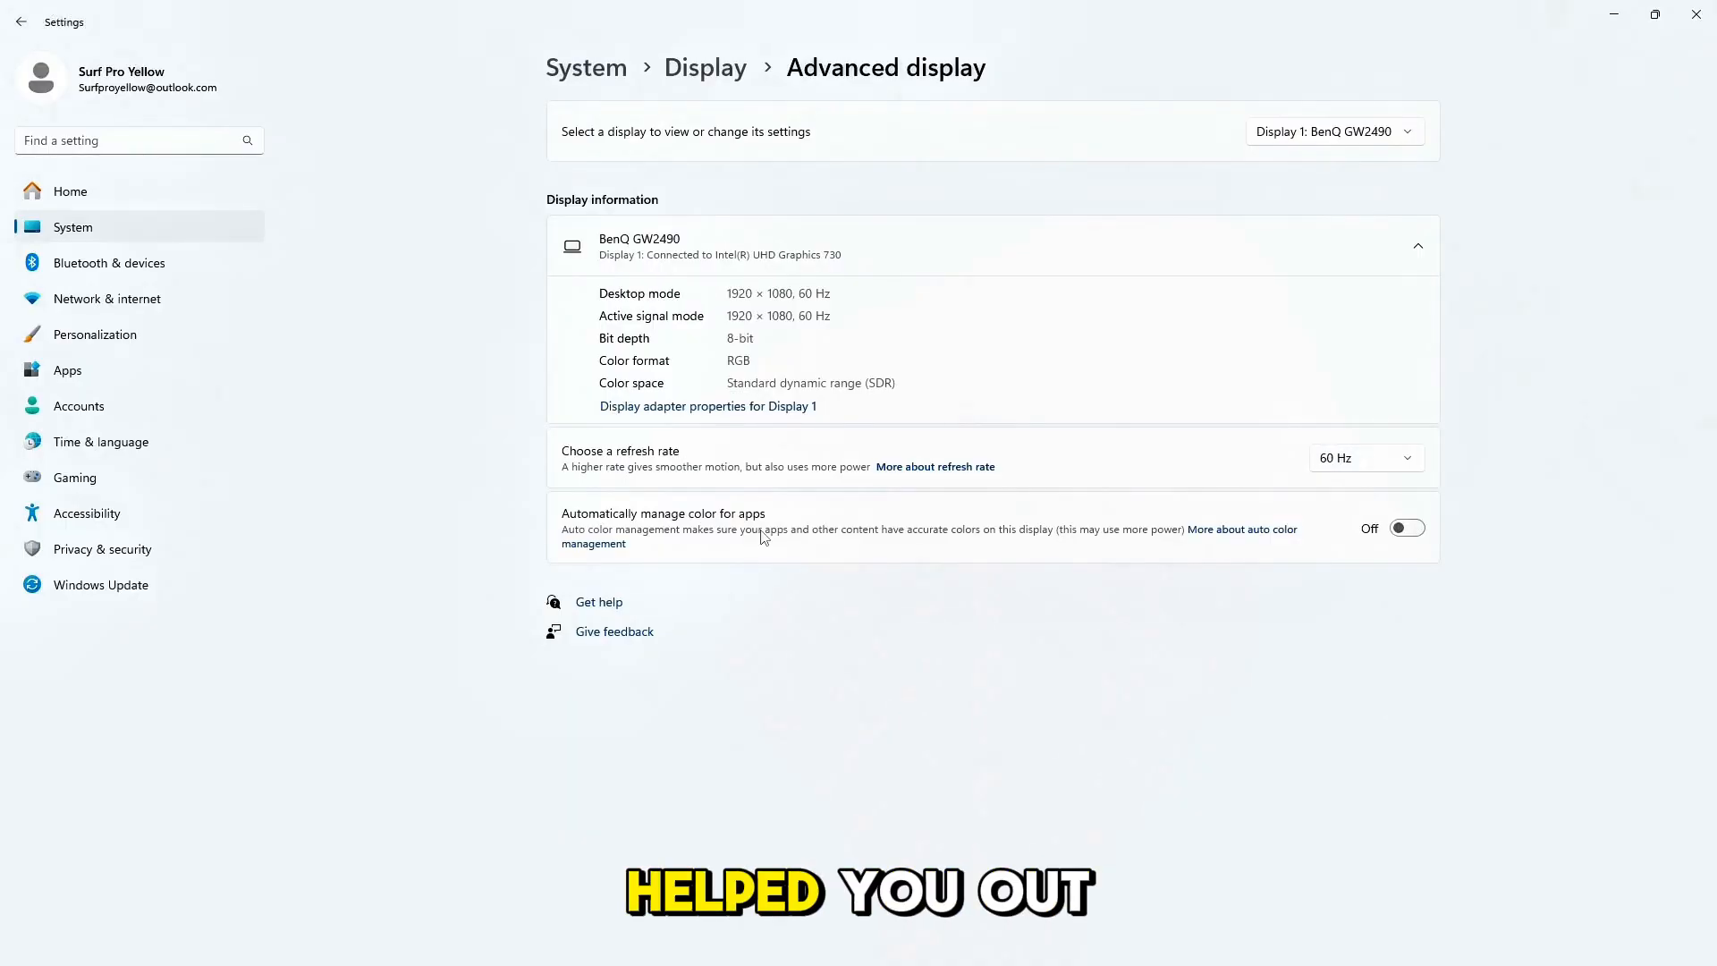